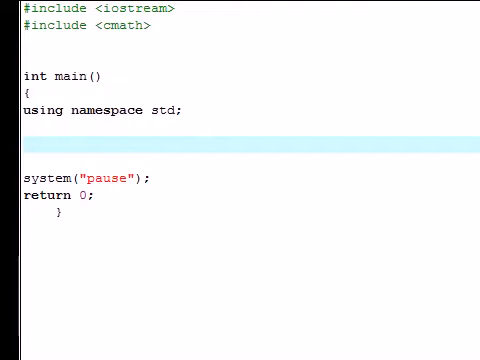
# Declare 'int finger = 10;' and 'int eyes = 2;' on separate lines inside main
pyautogui.click(78, 146)
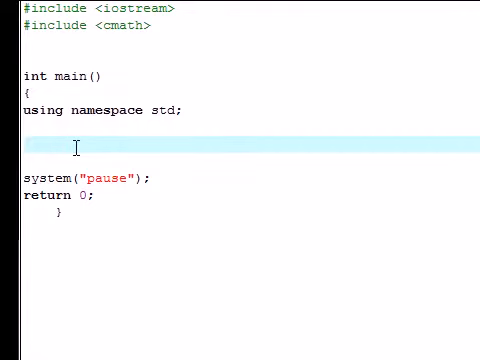
pyautogui.write('int')
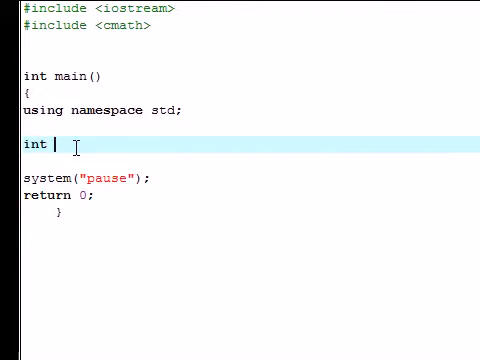
pyautogui.write('finger')
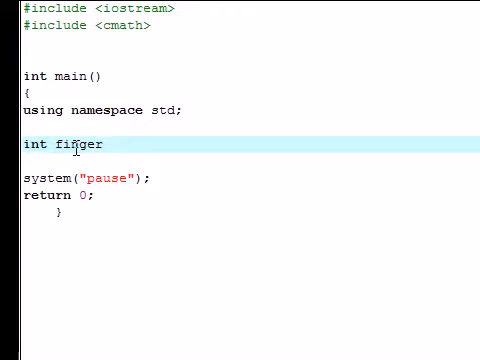
pyautogui.write('= 10;')
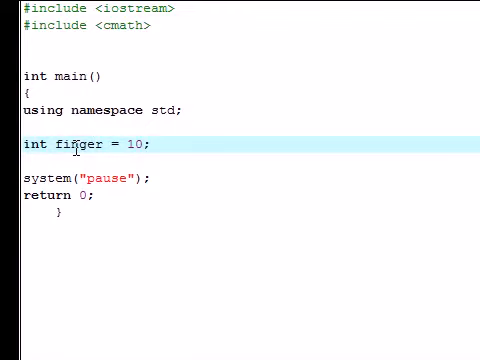
pyautogui.write('int')
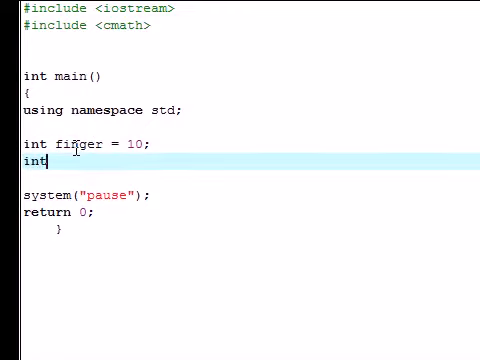
pyautogui.write('eyes =')
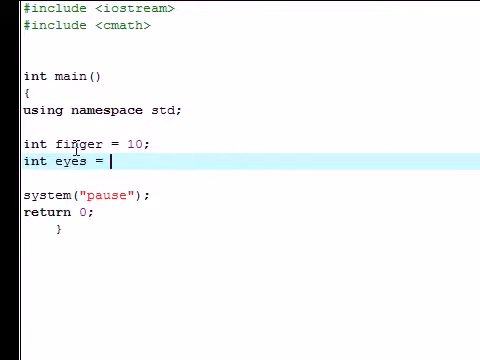
pyautogui.write('2;')
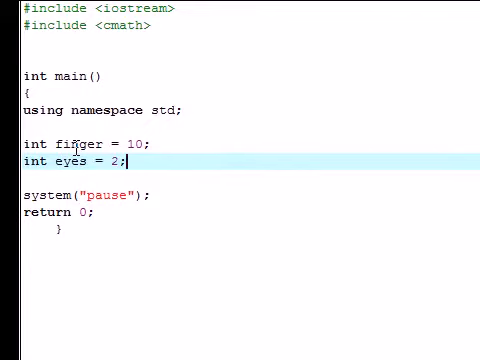
pyautogui.doubleClick(78, 144)
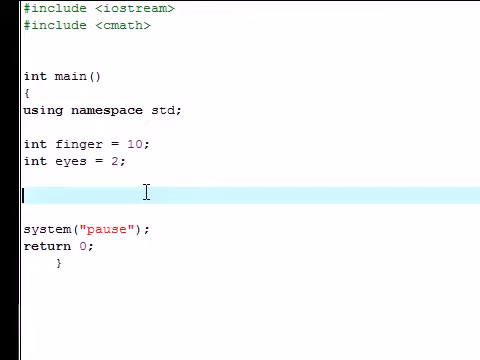
# Write 'cout << finger << endl;' and 'cout << &finger << endl;', then duplicate both lines below
pyautogui.write('cou')
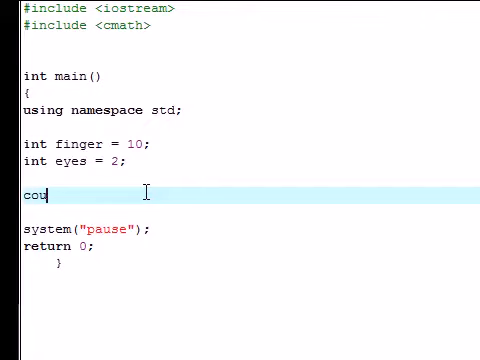
pyautogui.write('" "')
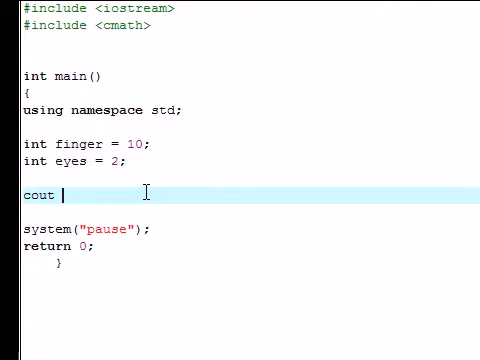
pyautogui.write('<< fin')
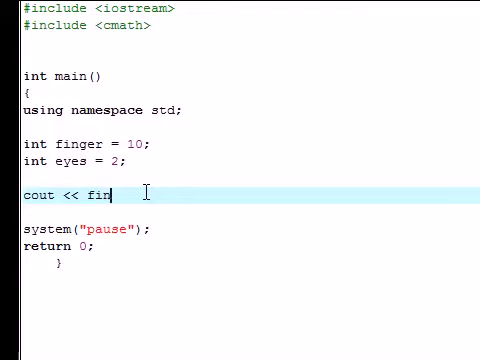
pyautogui.write('ger')
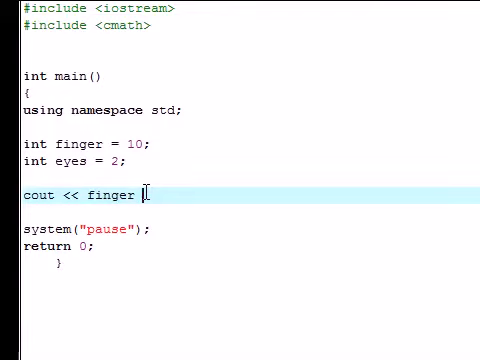
pyautogui.write('<< endl;')
pyautogui.write('cout')
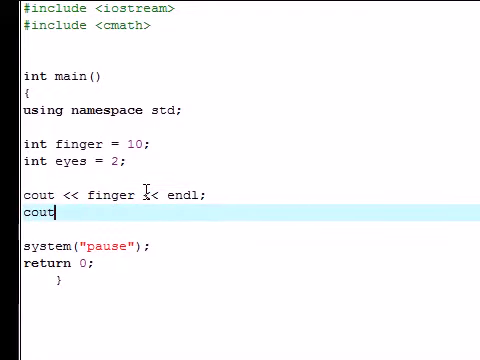
pyautogui.write('<< &')
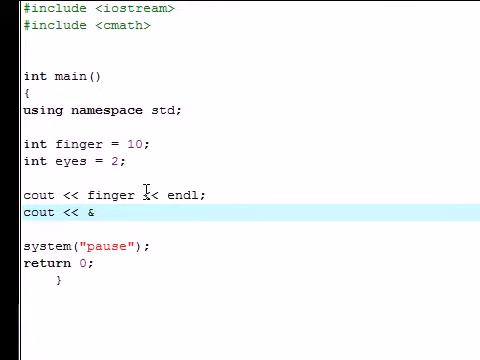
pyautogui.write('finger << en')
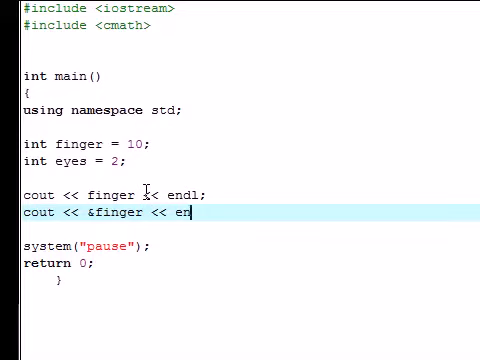
pyautogui.write('dl;')
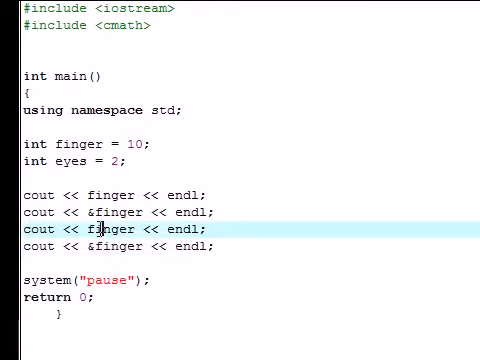
# Change the copied cout lines to print eyes and &eyes instead of finger
pyautogui.write('eyes')
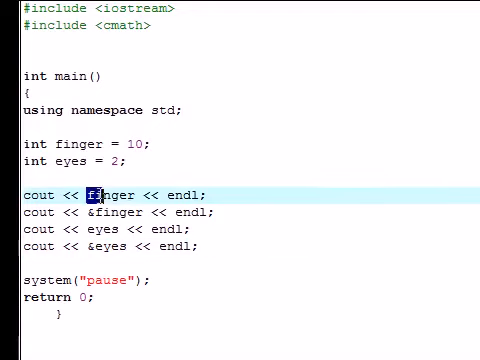
pyautogui.doubleClick(113, 194)
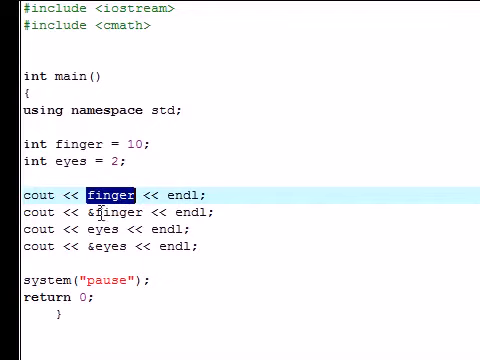
pyautogui.doubleClick(110, 213)
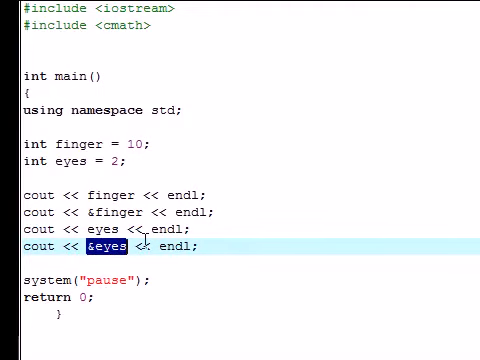
pyautogui.moveTo(227, 251)
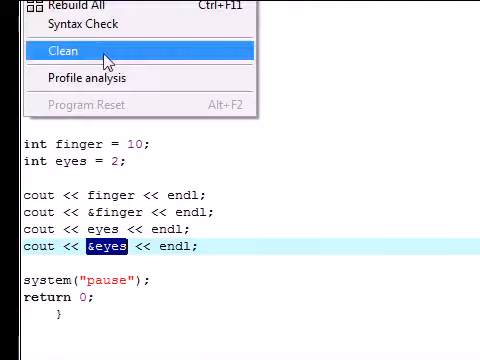
# Compile and run the program from the Execute menu
pyautogui.click(64, 51)
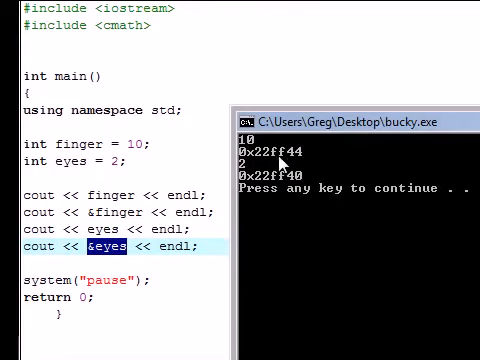
pyautogui.moveTo(261, 187)
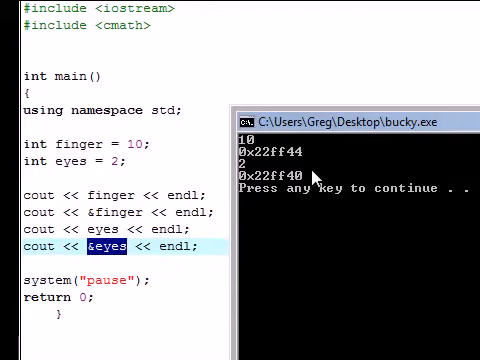
pyautogui.moveTo(308, 192)
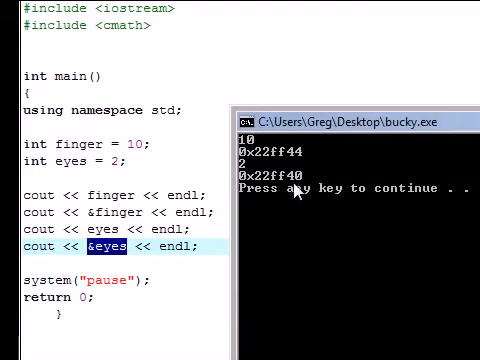
pyautogui.moveTo(307, 155)
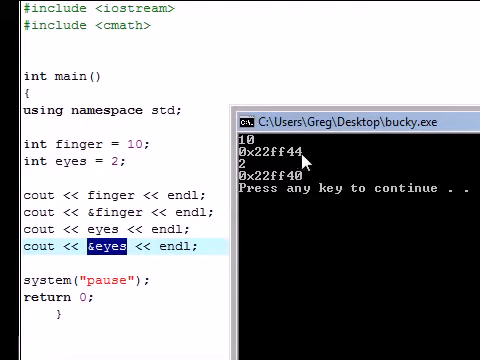
pyautogui.moveTo(298, 185)
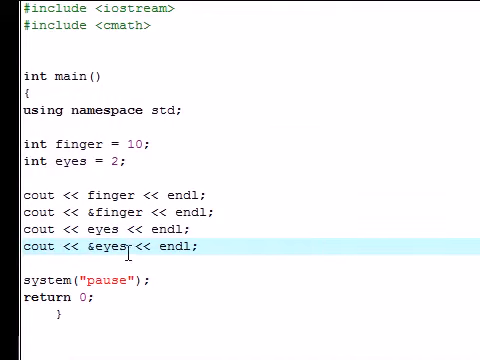
# Close the console after reading 10, 0x22ff44, 2, 0x22ff40, and select &eyes in the last cout line
pyautogui.doubleClick(110, 246)
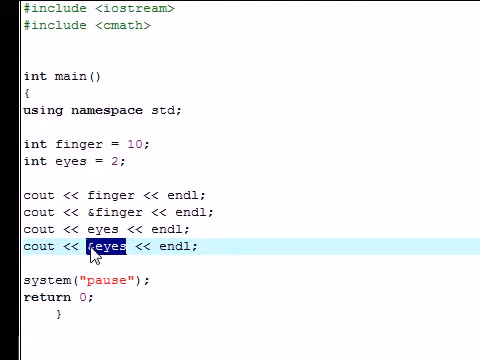